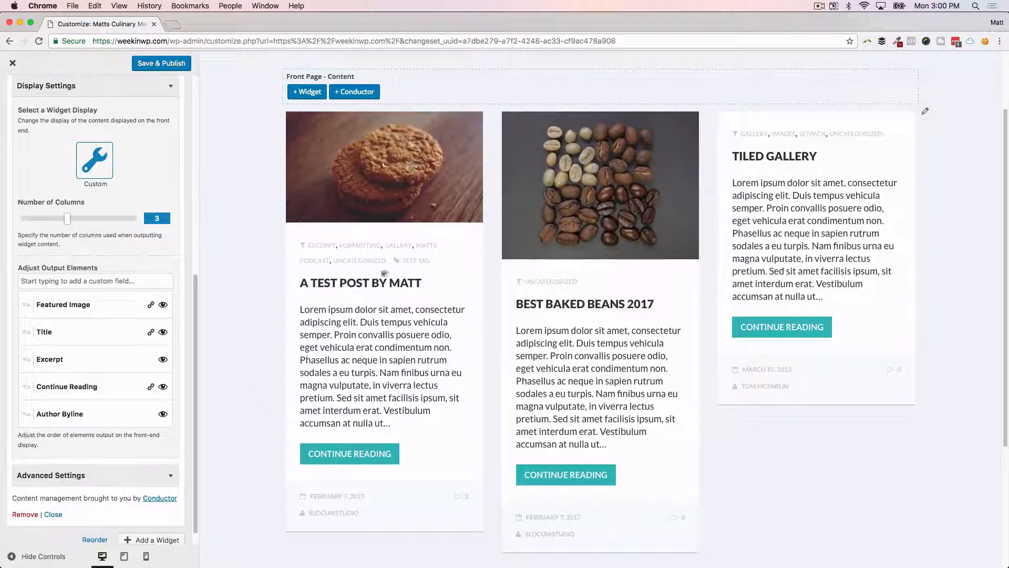
pyautogui.moveTo(565, 474)
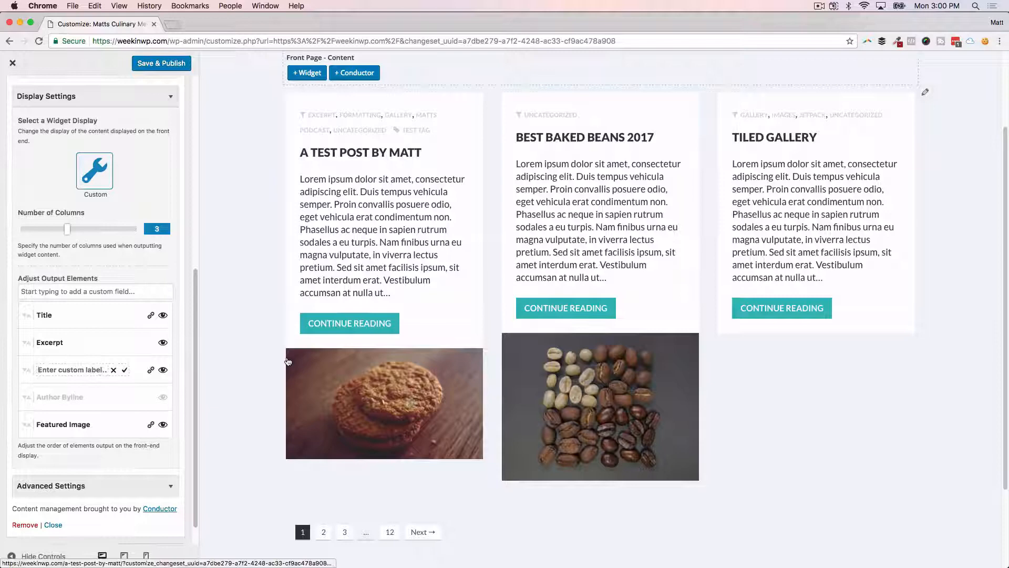
pyautogui.write('Read more')
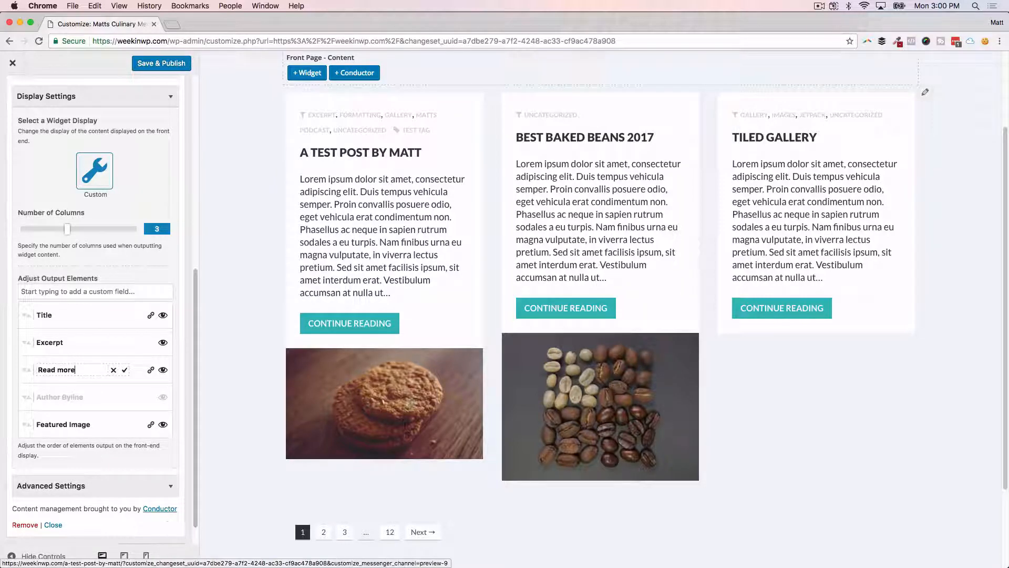